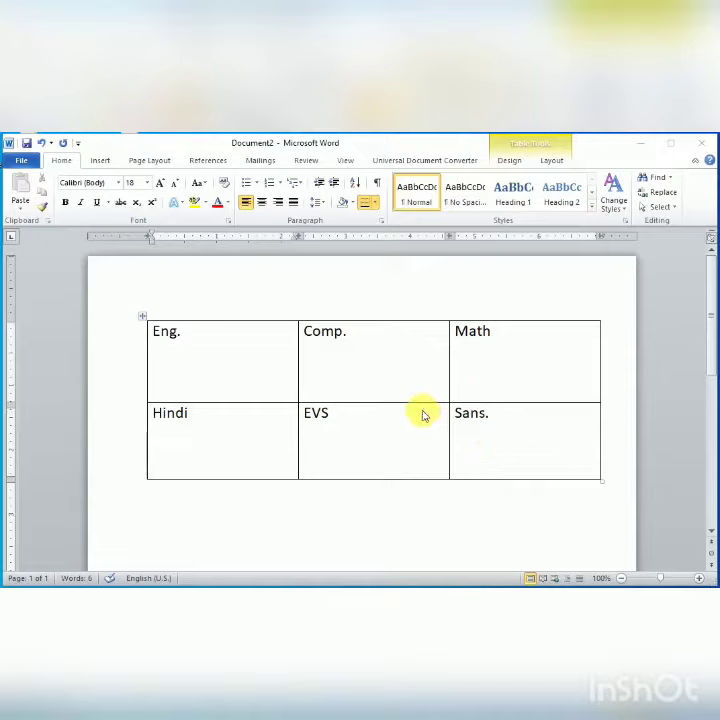
mouse_move(394, 350)
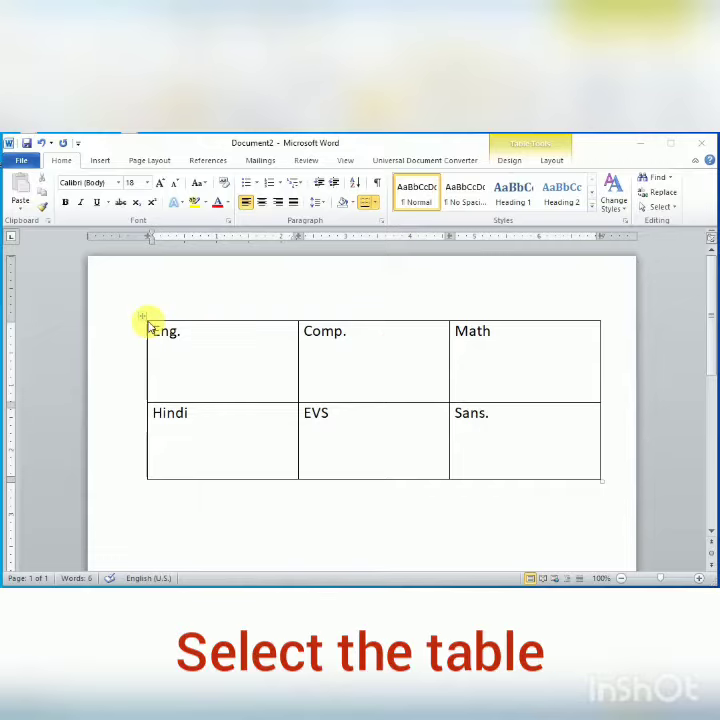
Select the entire subject table via its move handle
left_click(150, 332)
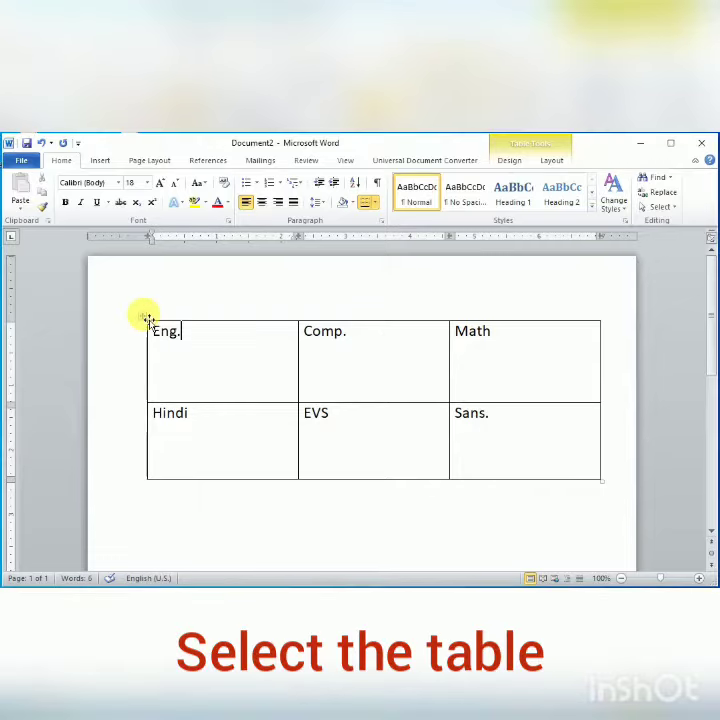
left_click(144, 316)
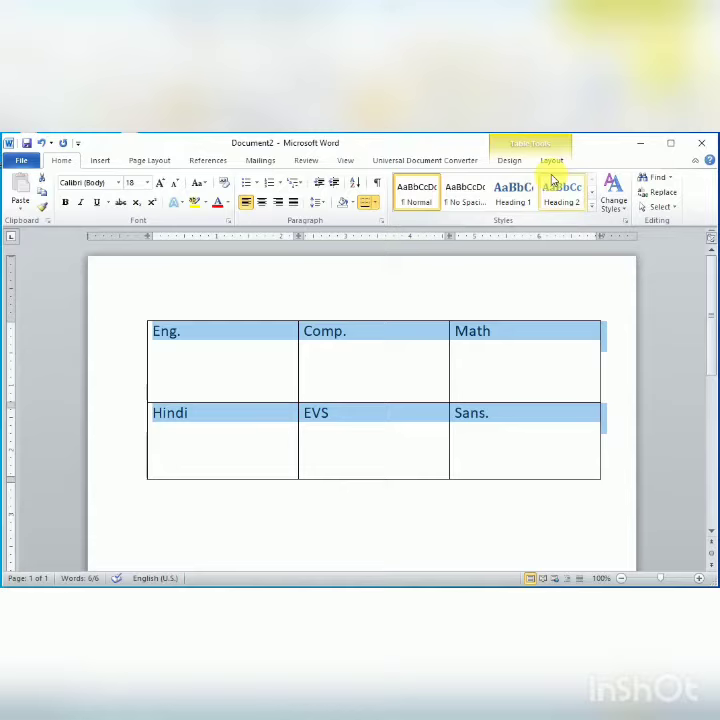
Align all cell text Top Center, then Top Right, from the Layout alignment group
left_click(552, 160)
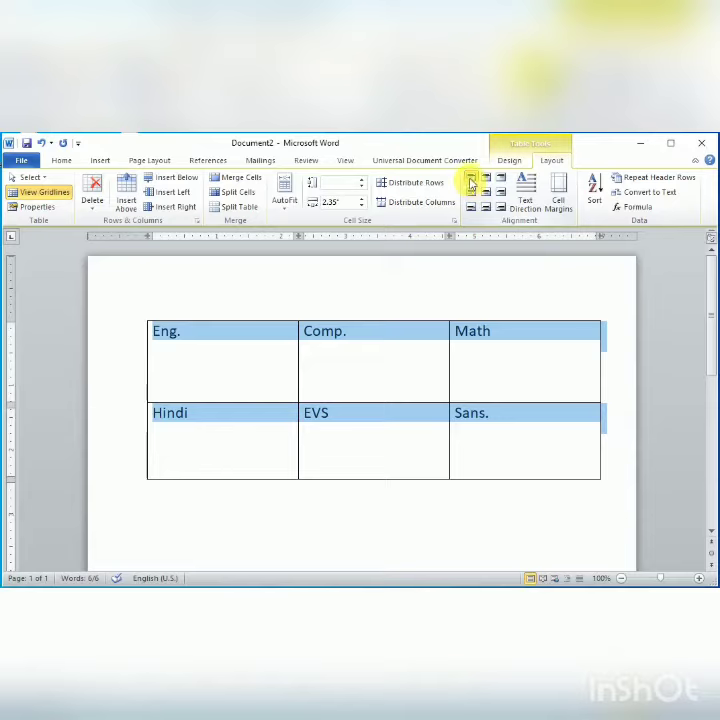
mouse_move(472, 180)
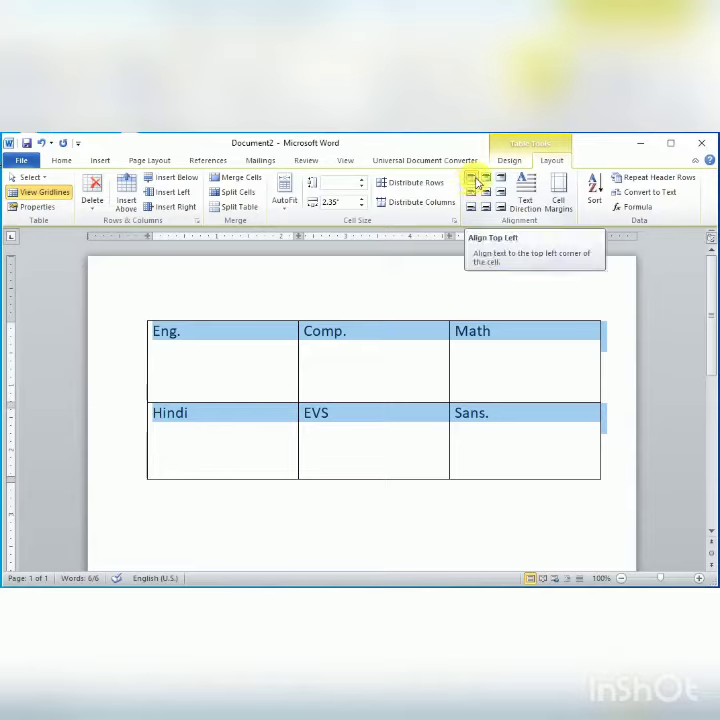
mouse_move(486, 180)
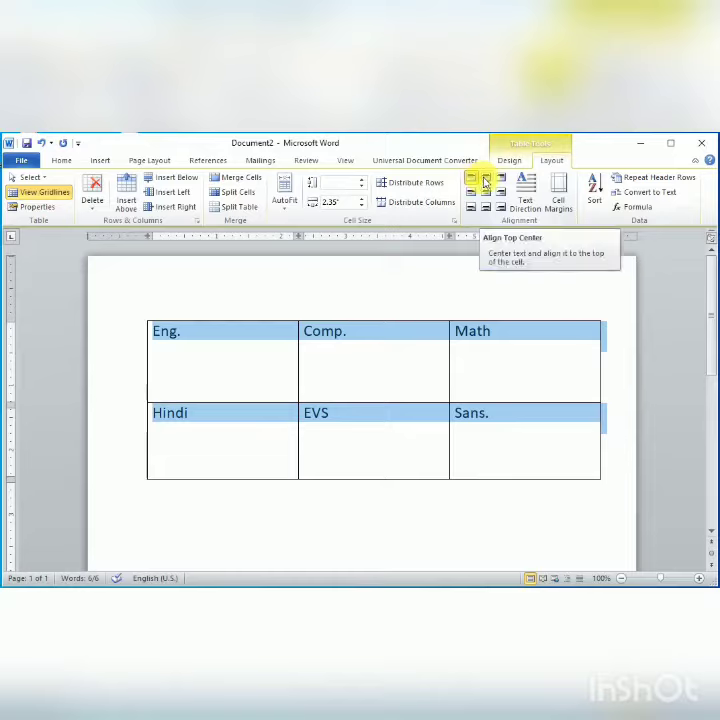
left_click(472, 180)
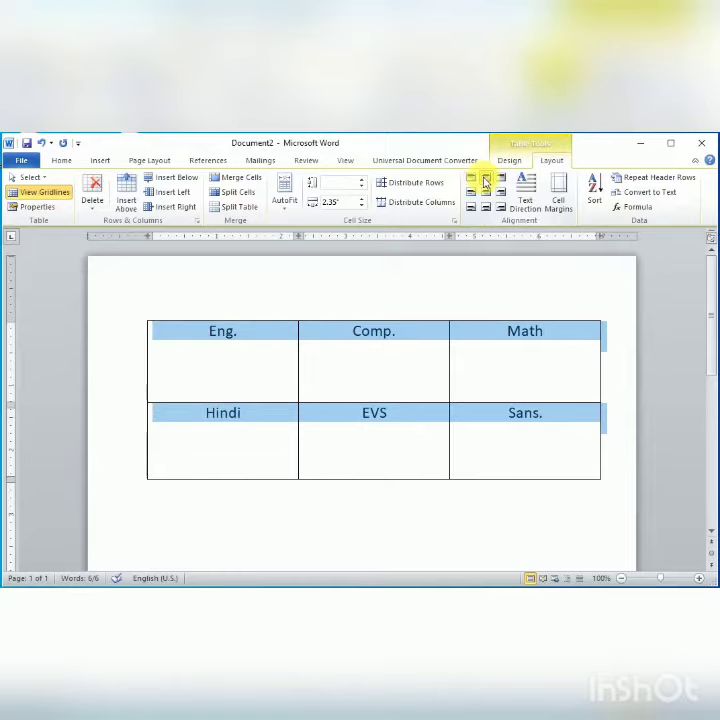
mouse_move(500, 182)
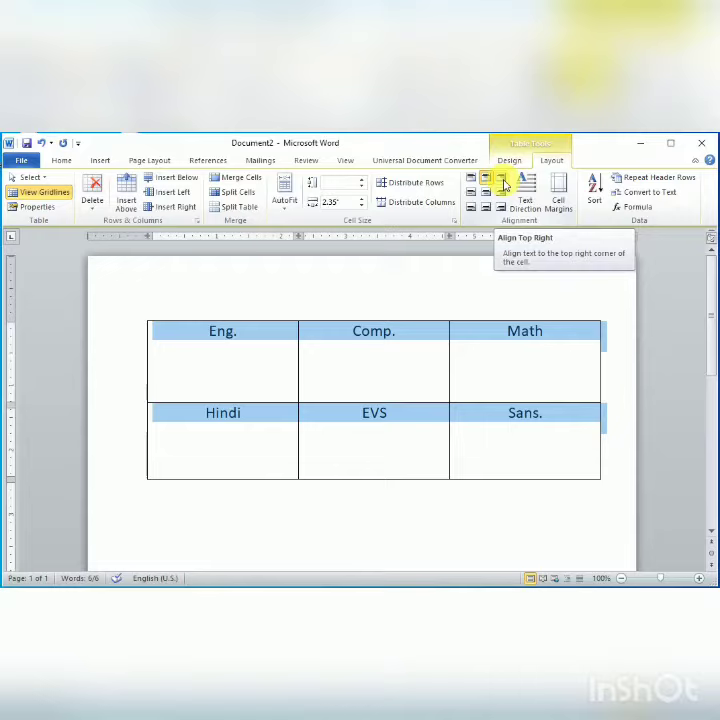
left_click(500, 180)
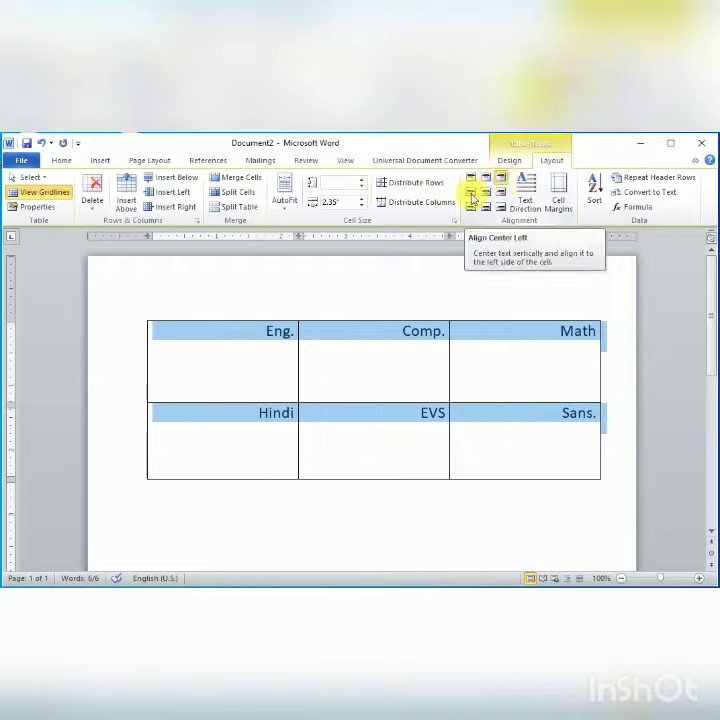
Try Center Left, Center, then Center Right alignment, leaving names vertically centred at the right
left_click(472, 192)
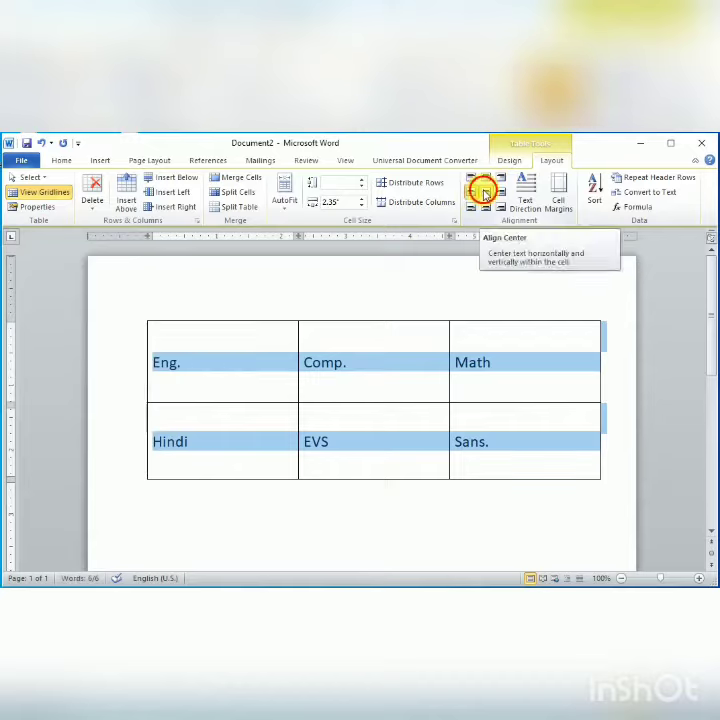
left_click(484, 192)
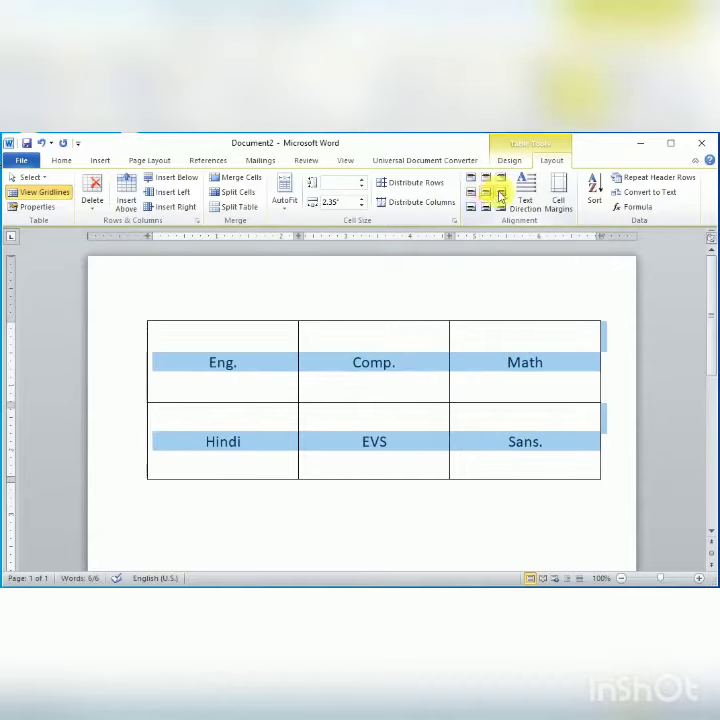
left_click(500, 208)
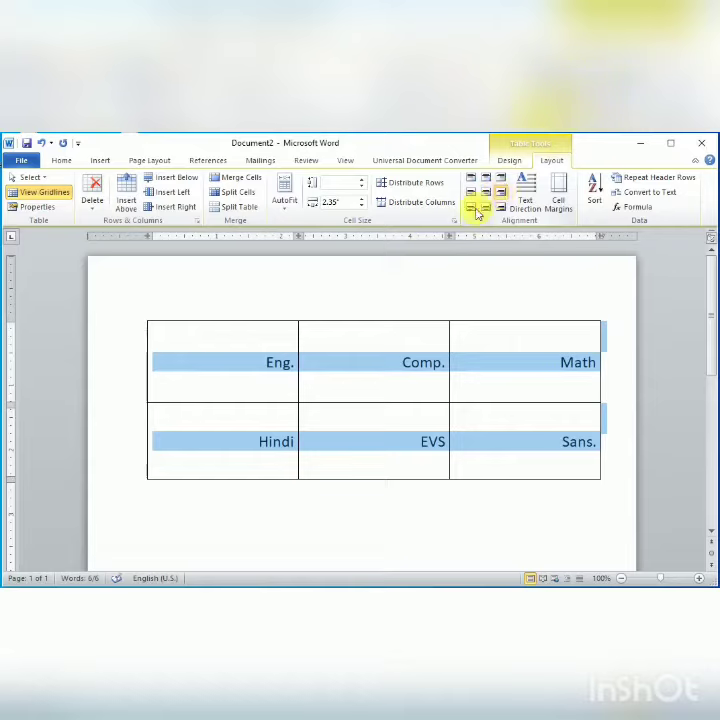
mouse_move(470, 208)
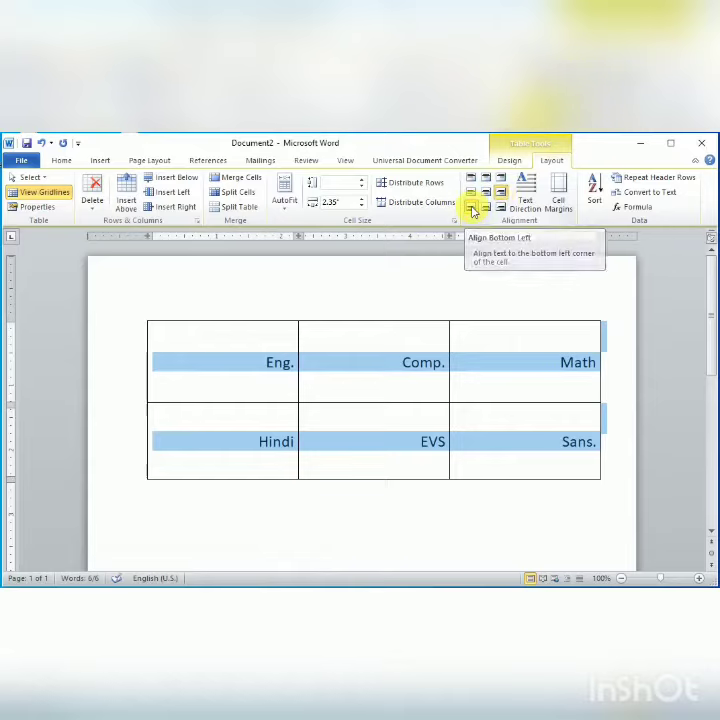
Try Bottom Left, Bottom Center and Bottom Right, then settle on Align Center for all cells
left_click(472, 206)
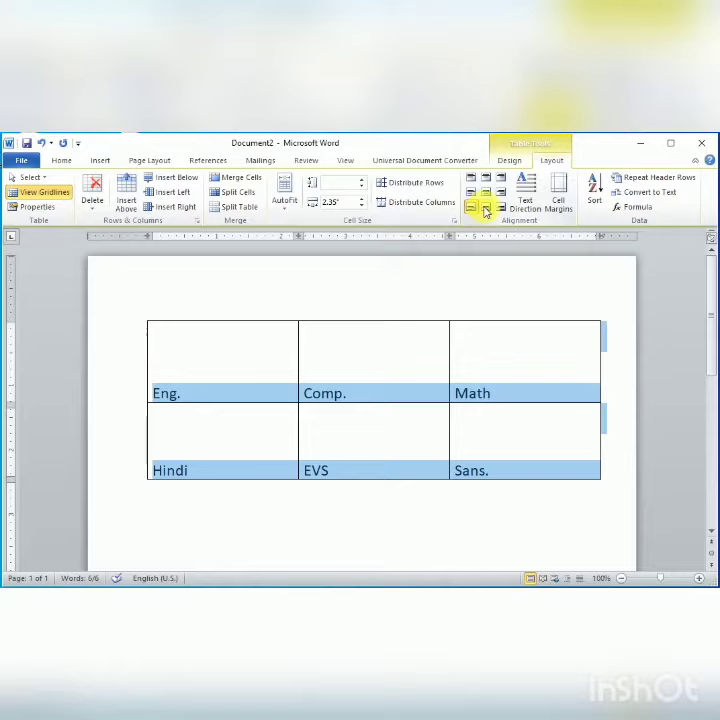
left_click(480, 206)
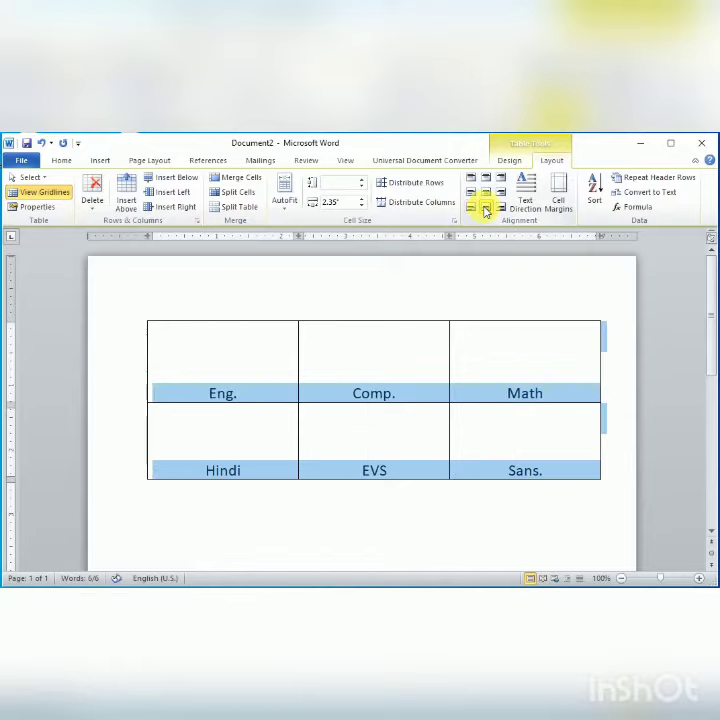
mouse_move(500, 208)
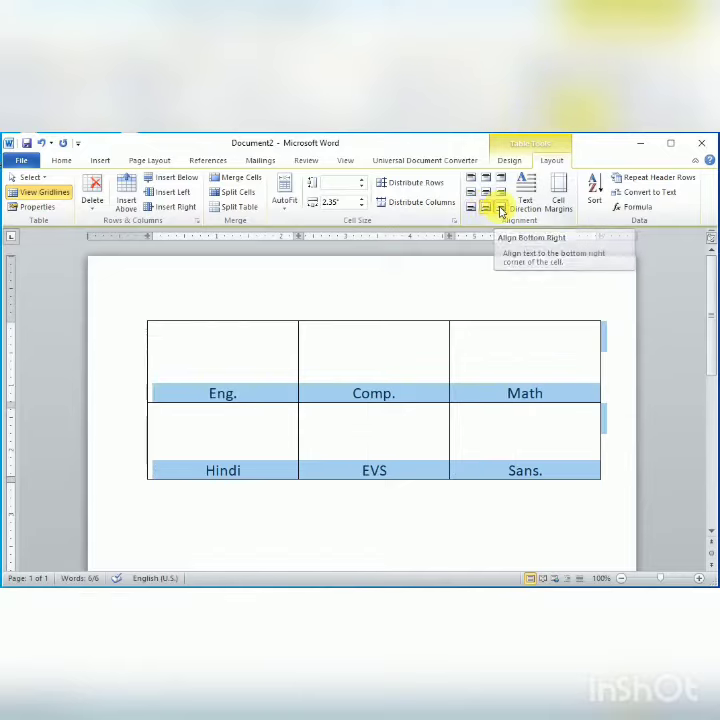
left_click(500, 210)
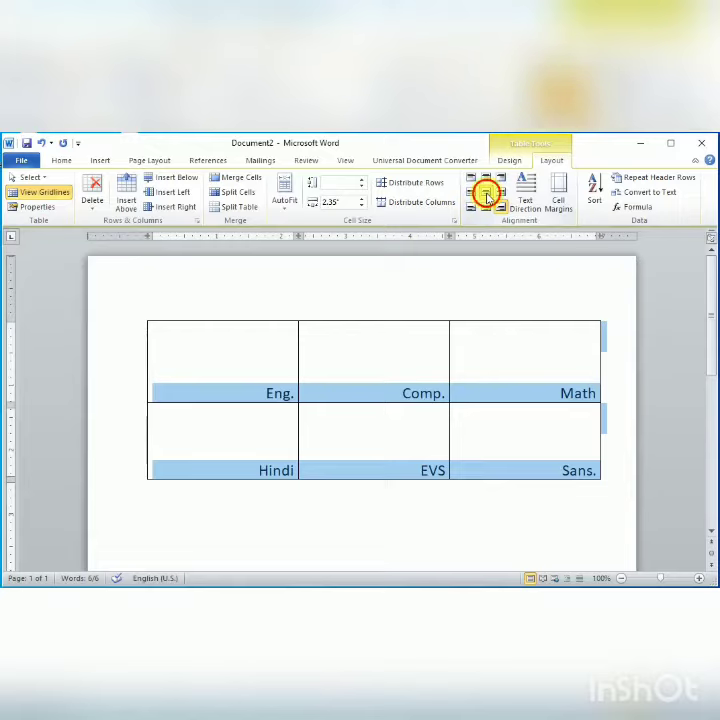
left_click(488, 188)
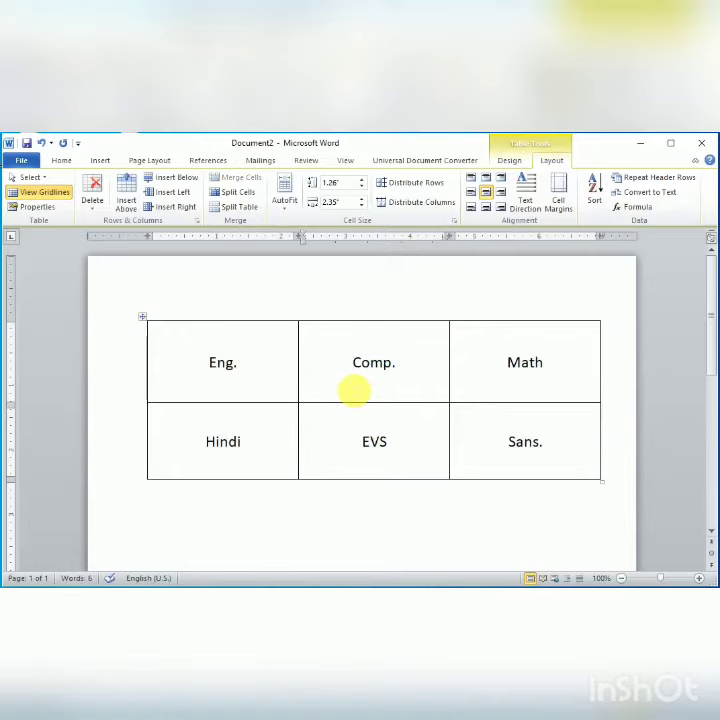
Place the cursor in the Comp. cell and show the Insert ribbon's Illustrations tools
left_click(352, 362)
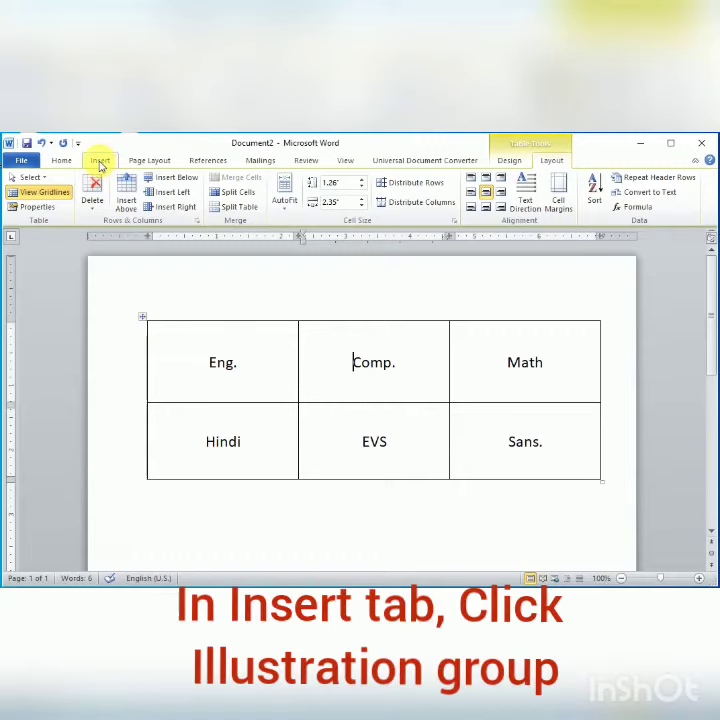
left_click(100, 160)
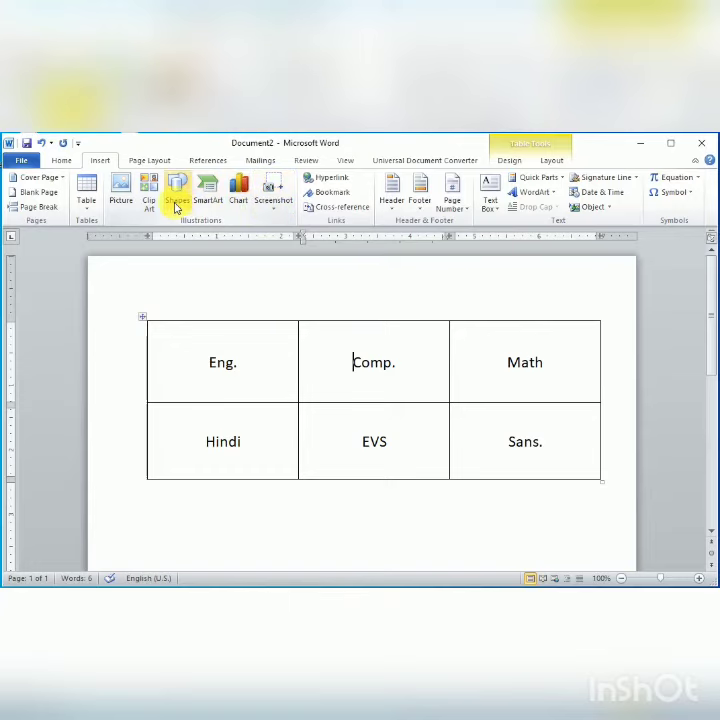
mouse_move(176, 190)
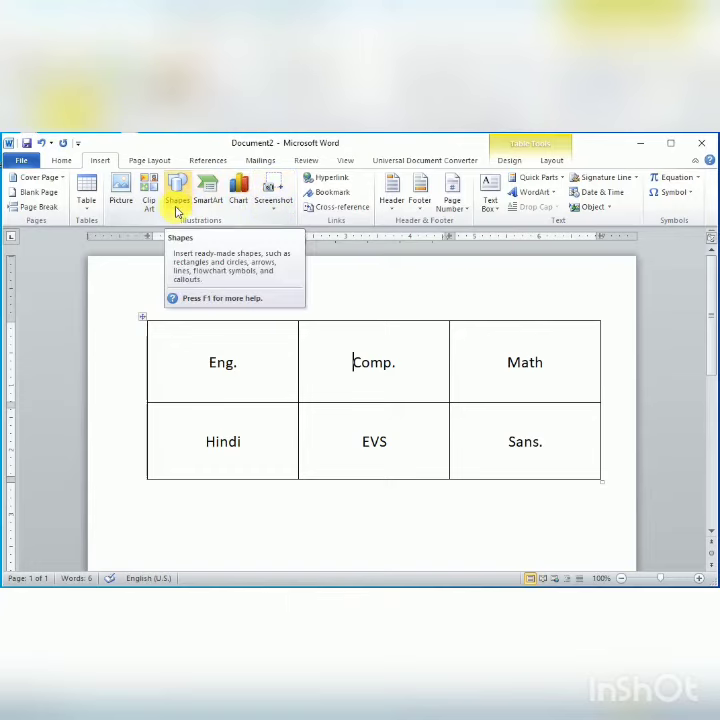
Draw a small rectangle from the Shapes gallery in the Comp. cell and give it a blue style
left_click(176, 190)
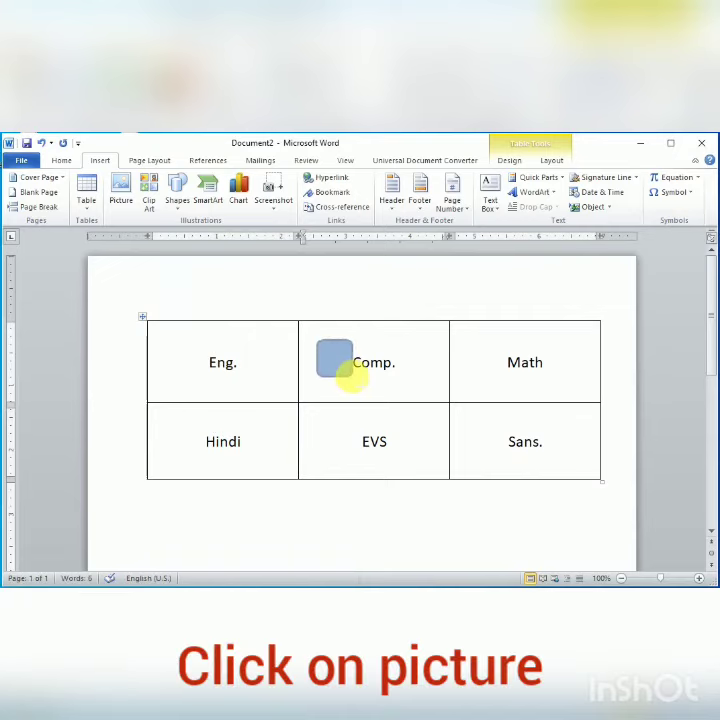
left_click(332, 360)
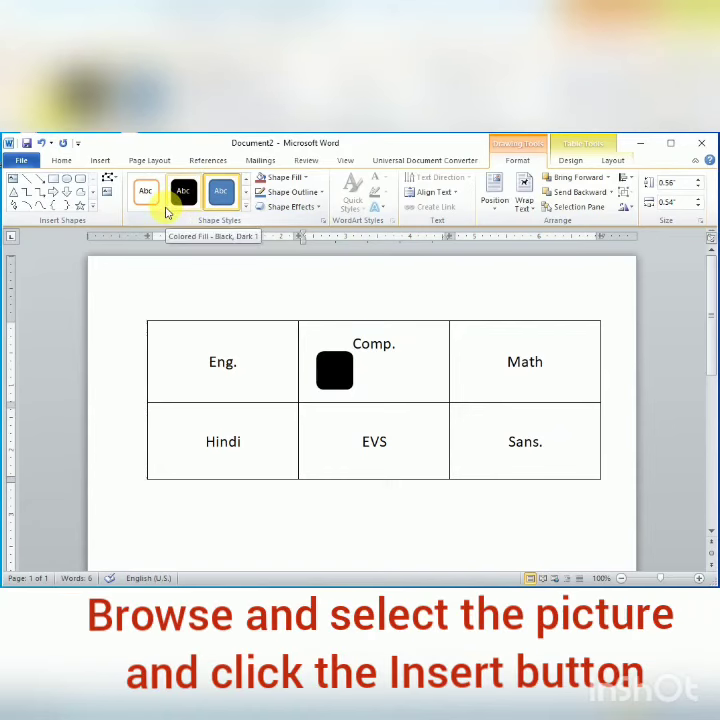
left_click(220, 190)
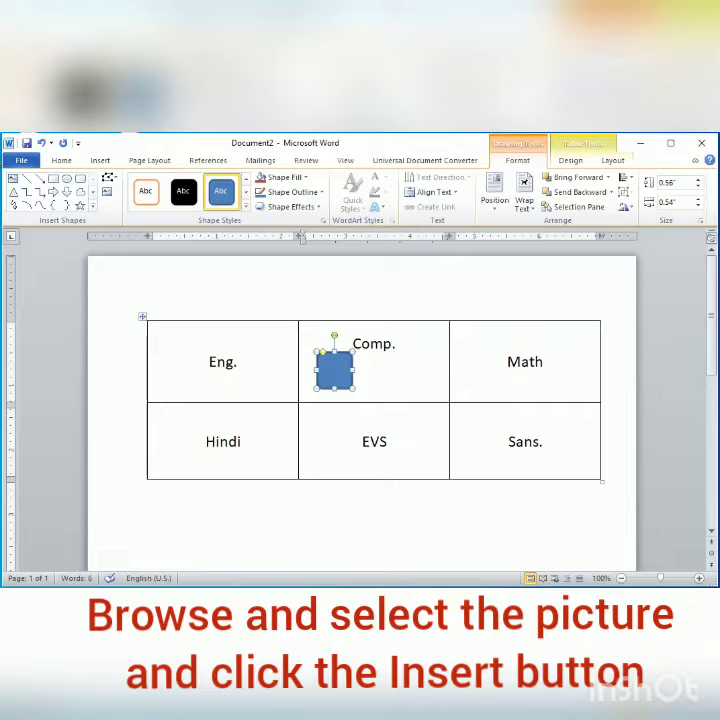